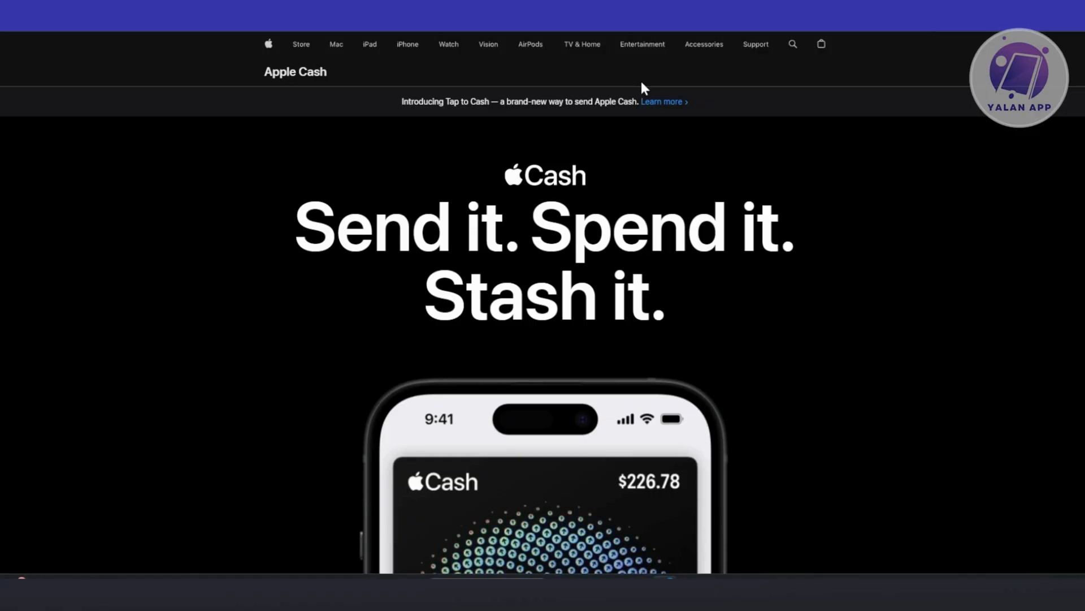
mouse_move(419, 31)
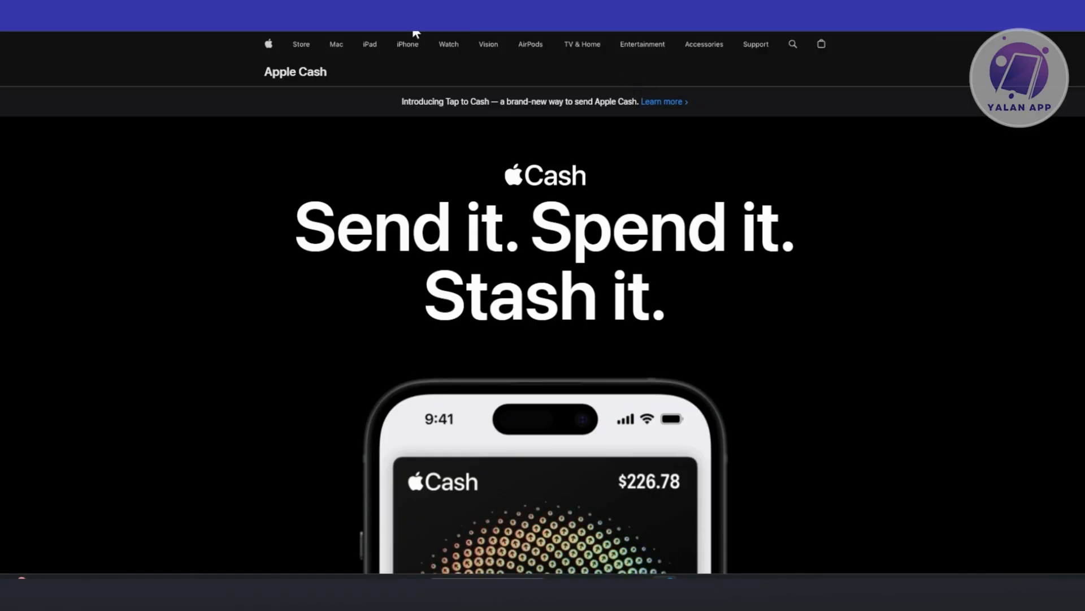
Review the Apple Cash verification steps, then leave for the Apple Support home page.
scroll("down", 3)
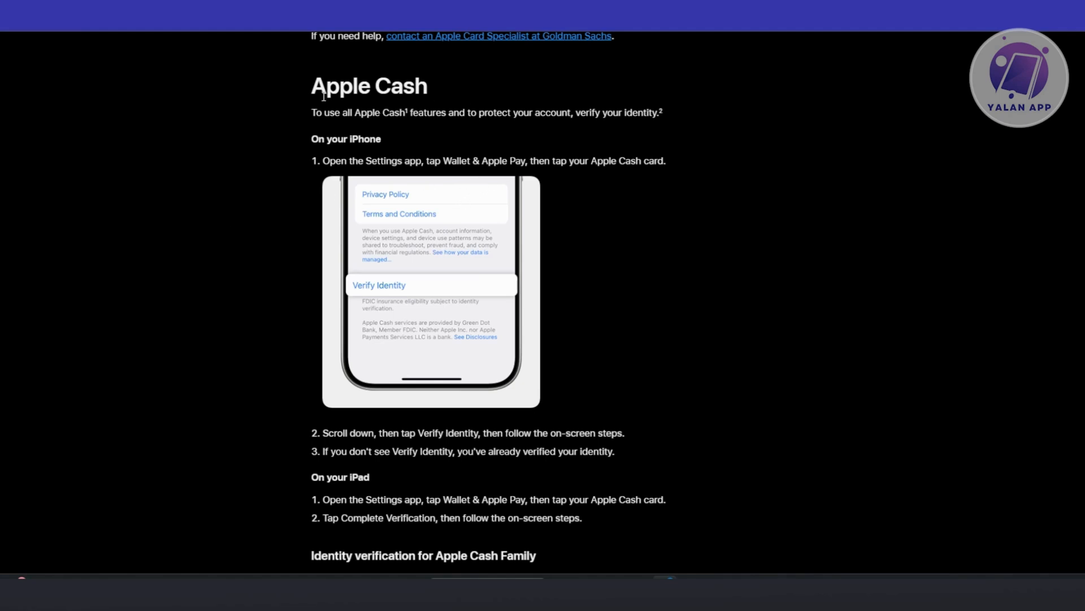
mouse_move(350, 158)
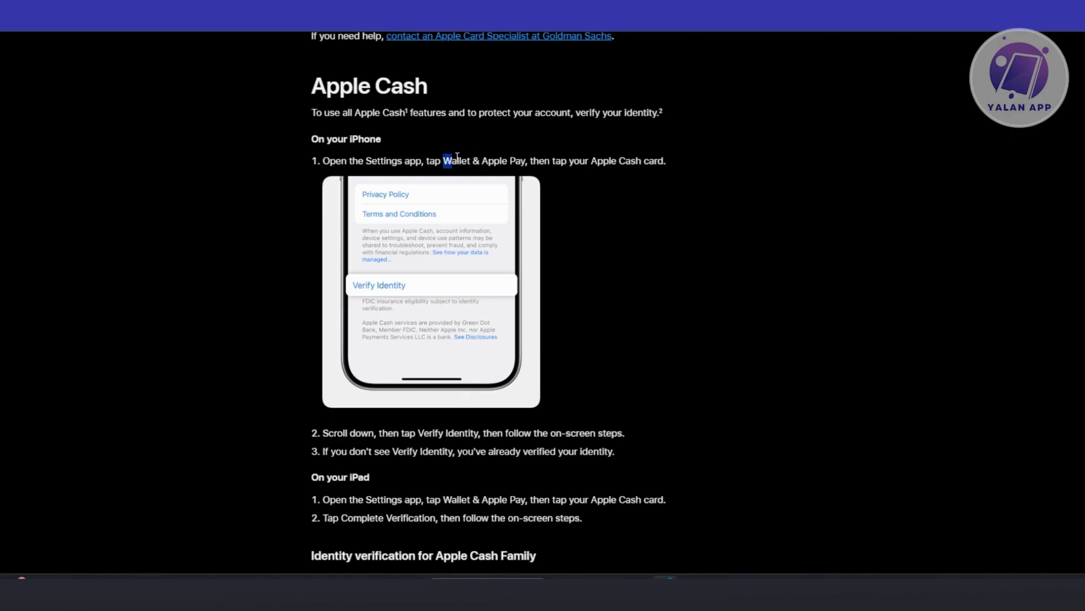
left_click_drag(443, 161, 526, 161)
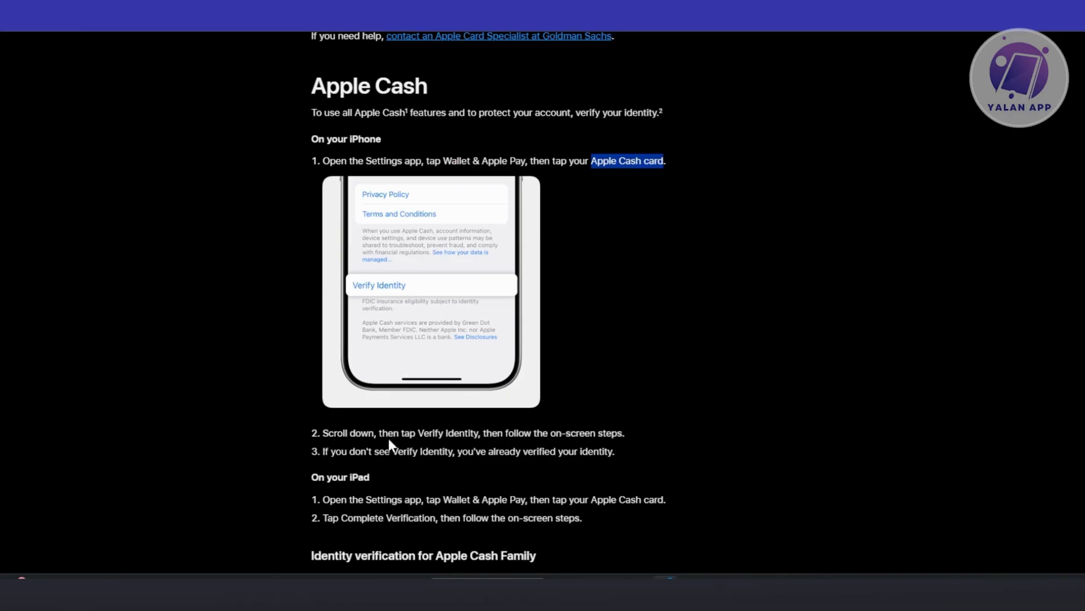
mouse_move(613, 466)
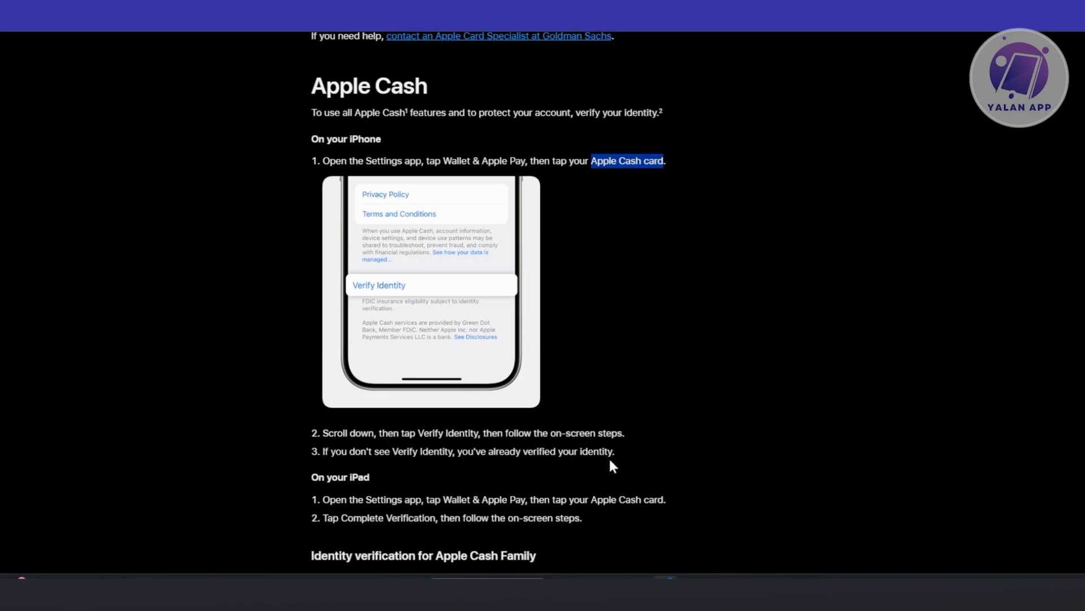
mouse_move(681, 442)
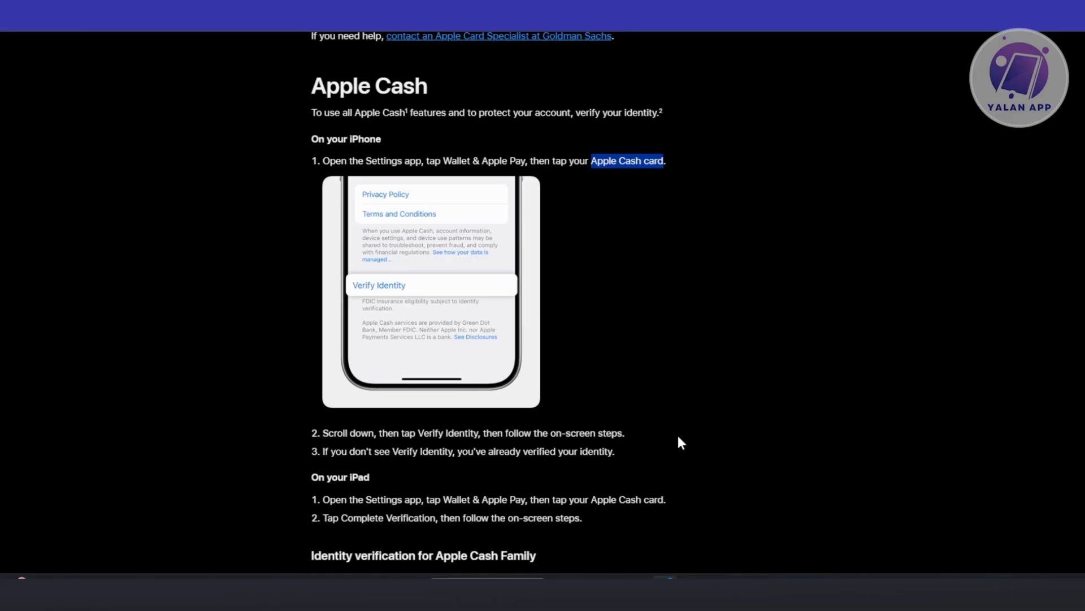
mouse_move(694, 431)
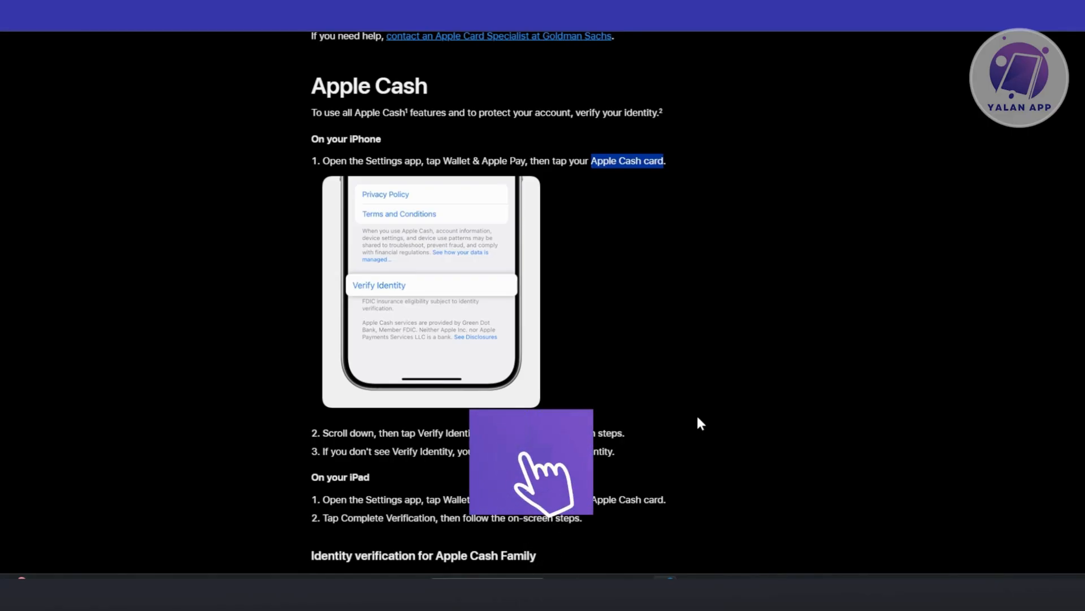
left_click(536, 473)
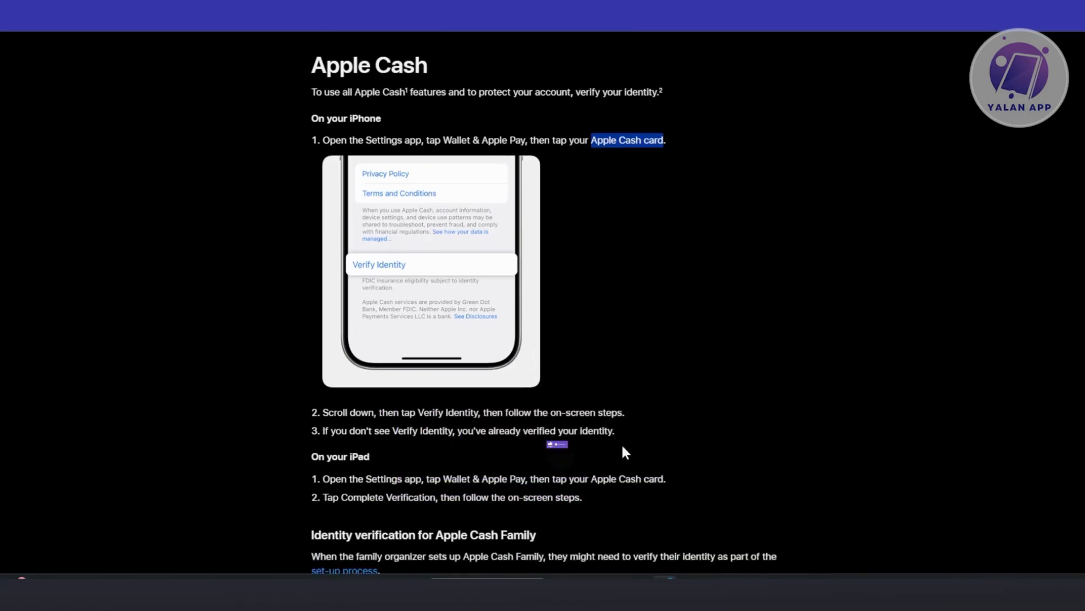
scroll("down", 3)
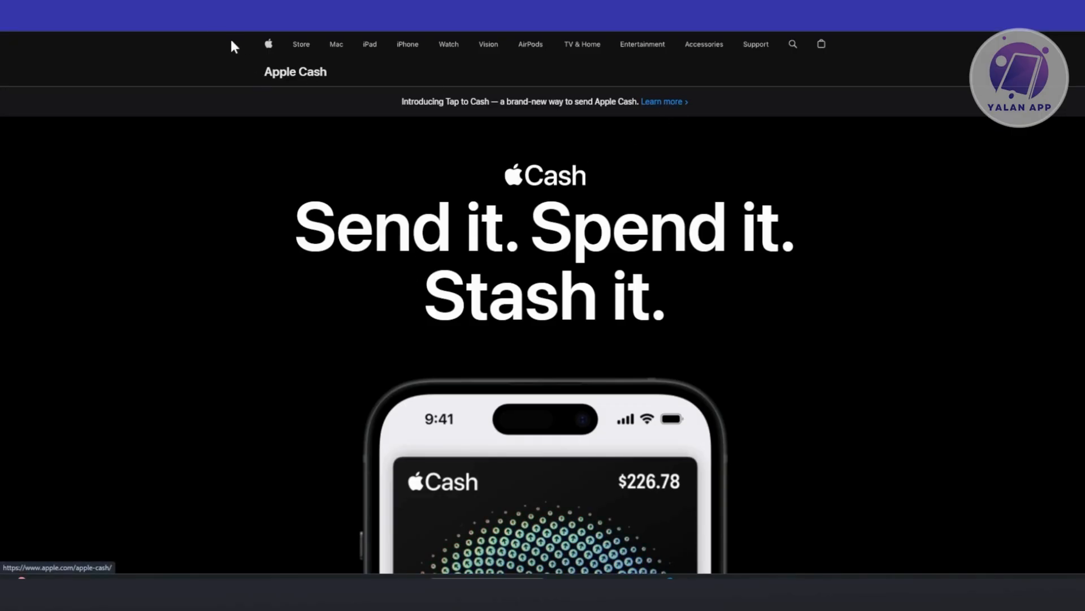
mouse_move(808, 84)
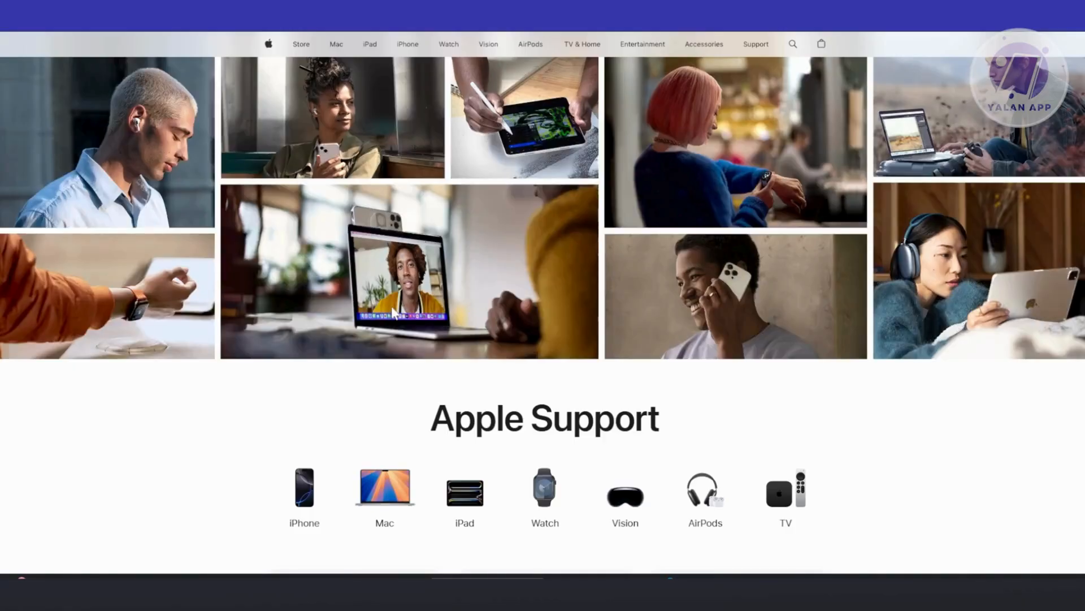
Reach the Get Support section and start a personalized support request with Start now.
scroll("down", 3)
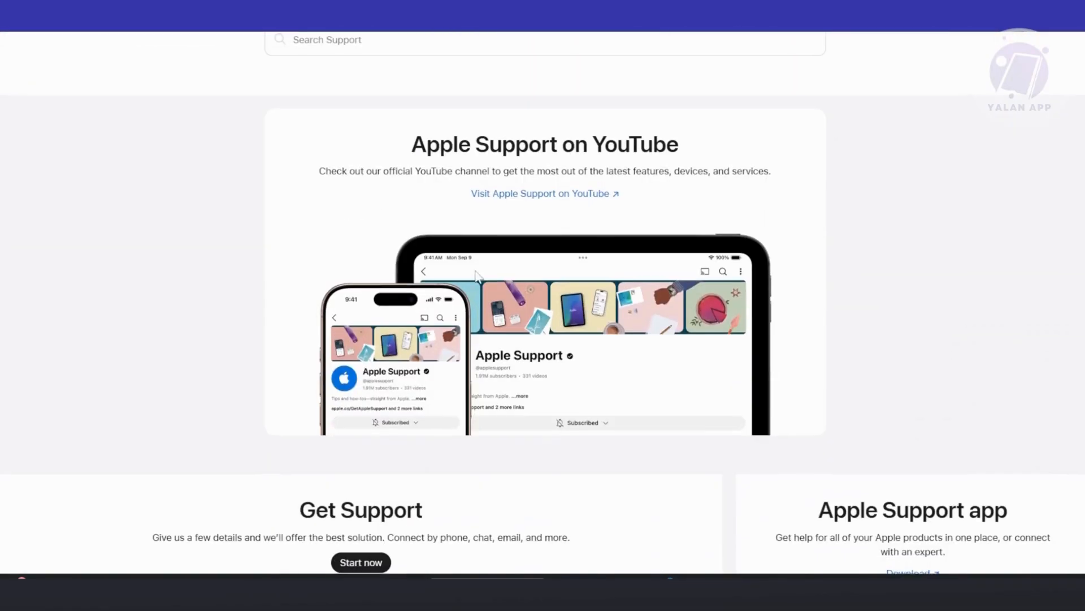
scroll("down", 3)
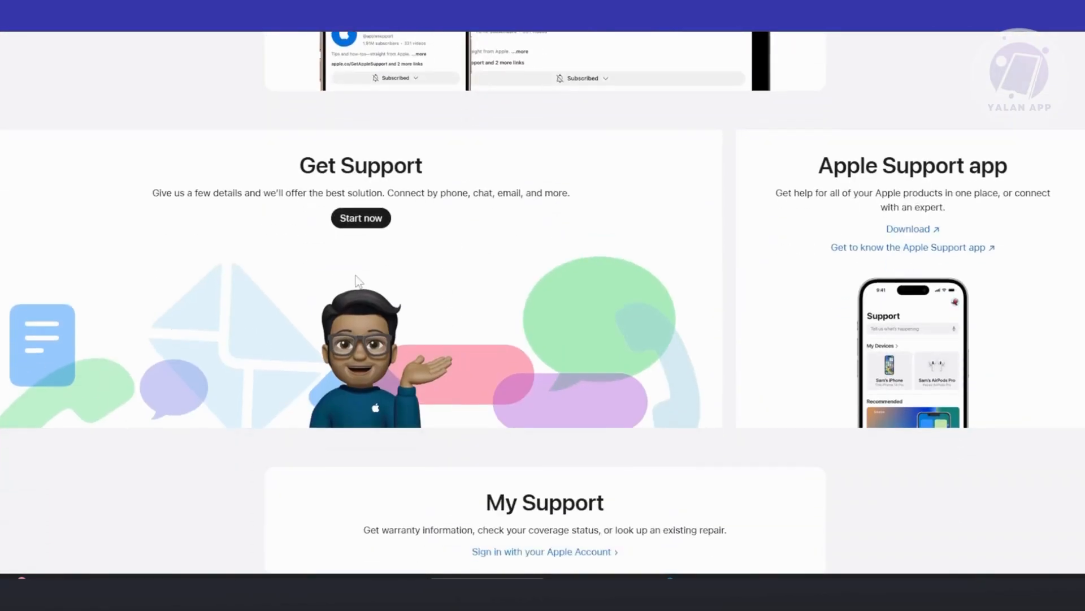
mouse_move(370, 223)
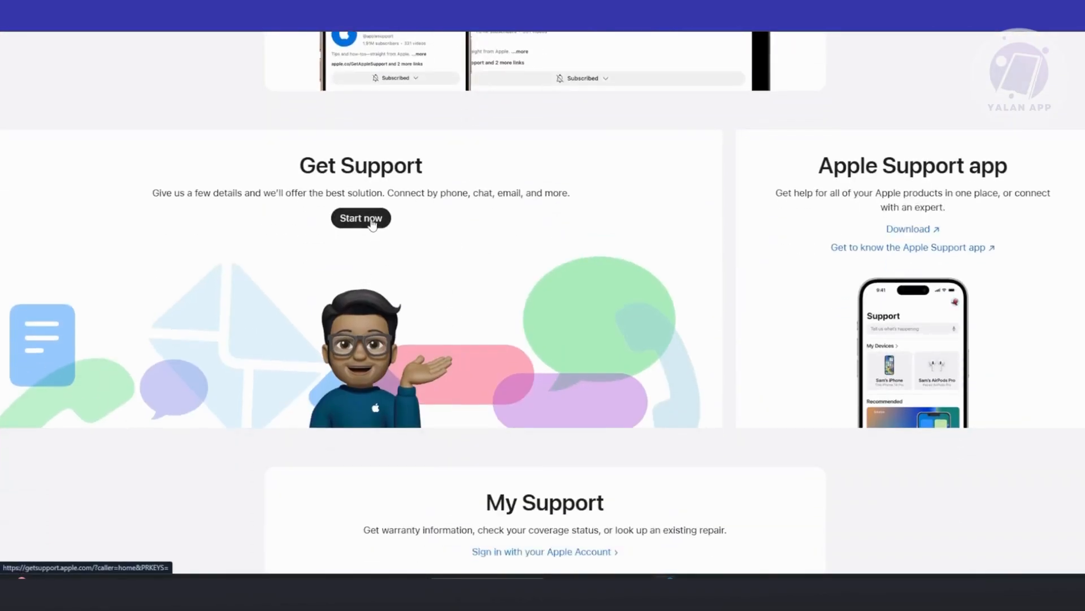
left_click(360, 218)
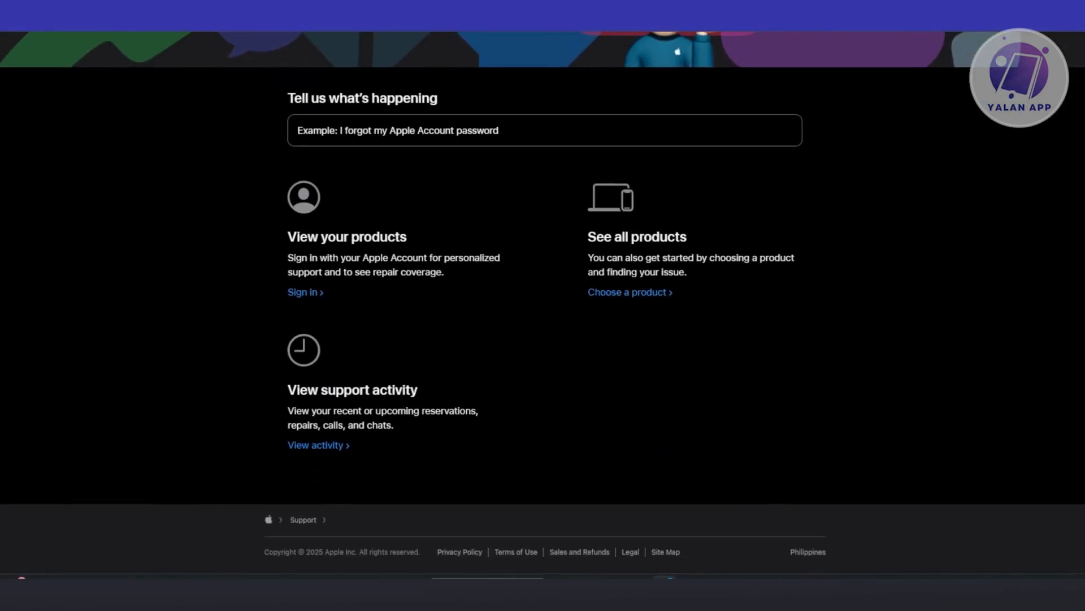
mouse_move(313, 317)
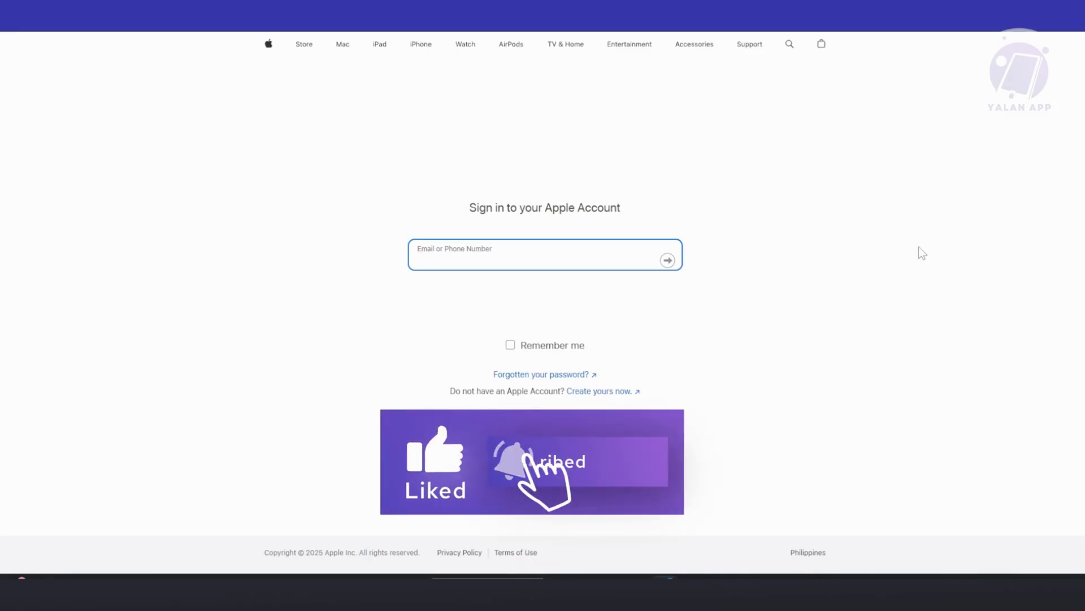
Focus the empty Email or Phone Number field on the Apple Account sign-in form.
left_click(540, 260)
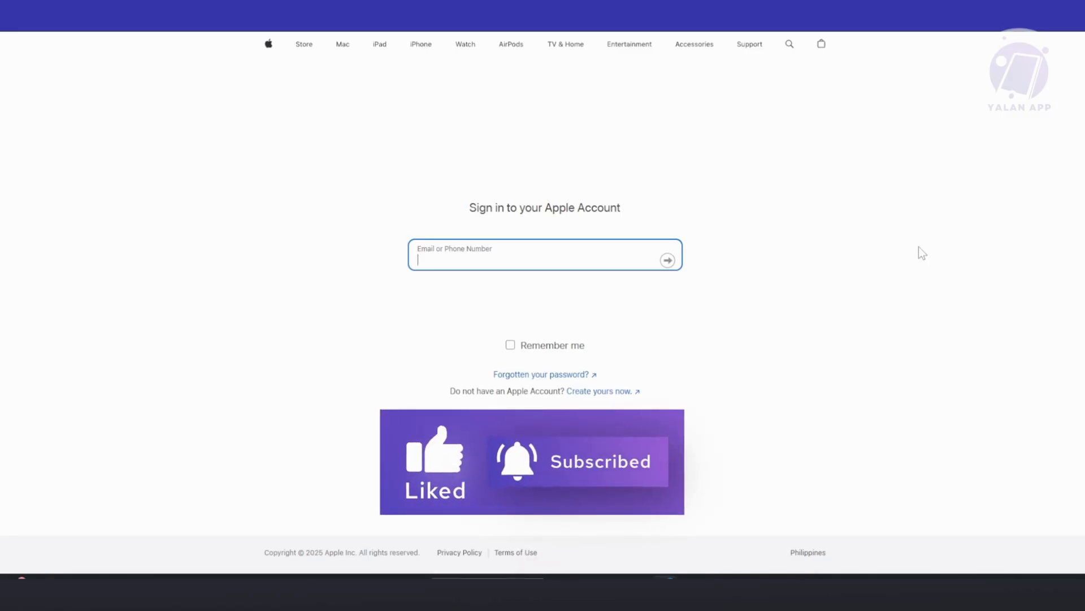